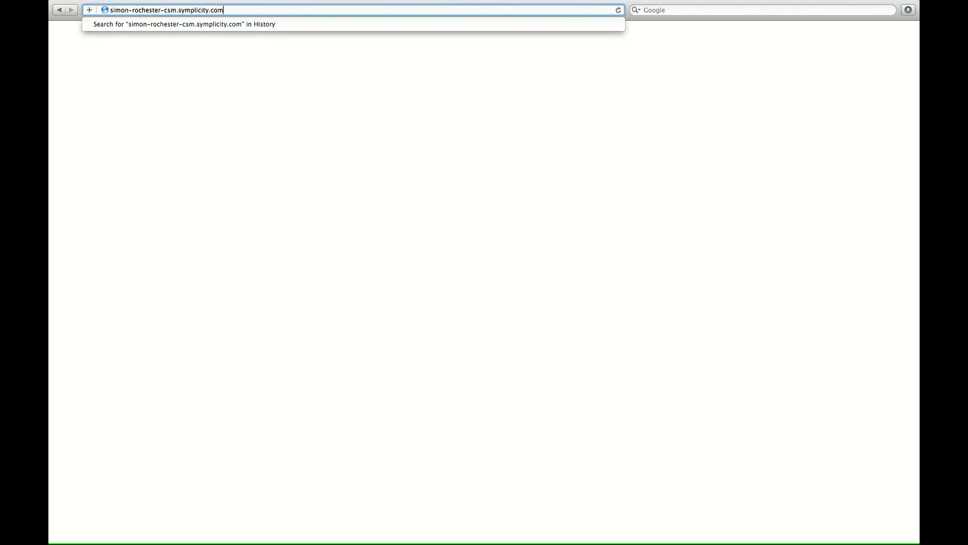
Step: Load simon-rochester-csm.symplicity.com and choose the Student/Alumni sign-in
key(Return)
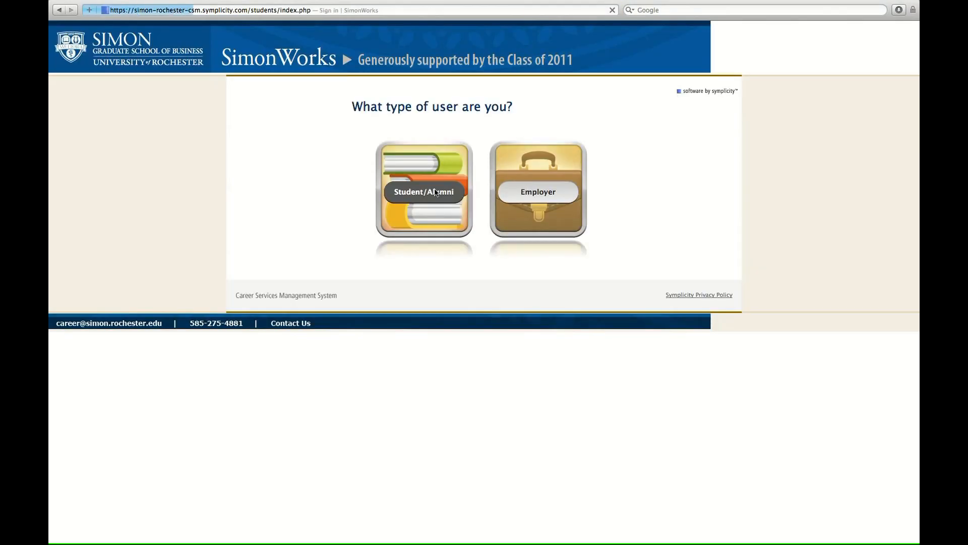
click(424, 191)
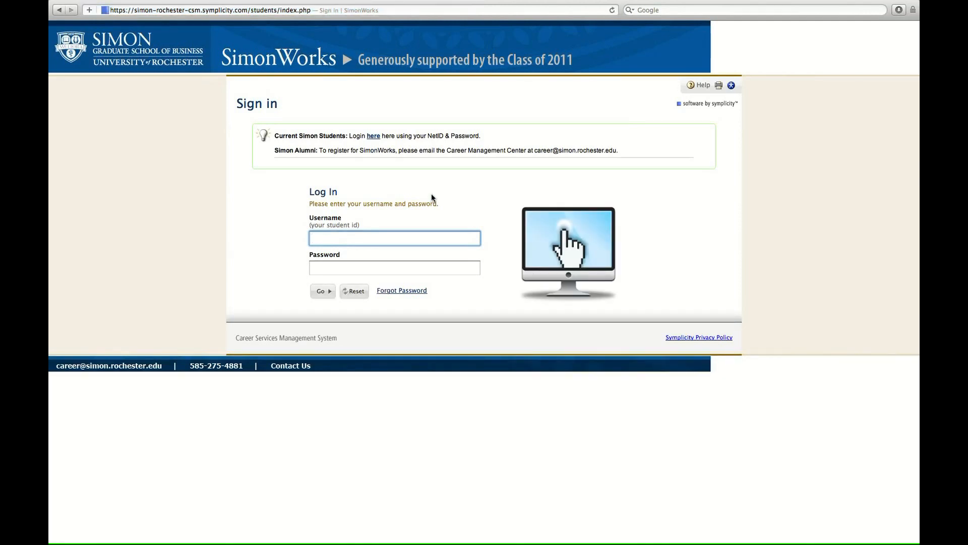
Step: Submit username 'rodriguez' and password, which is rejected as incorrect
click(394, 237)
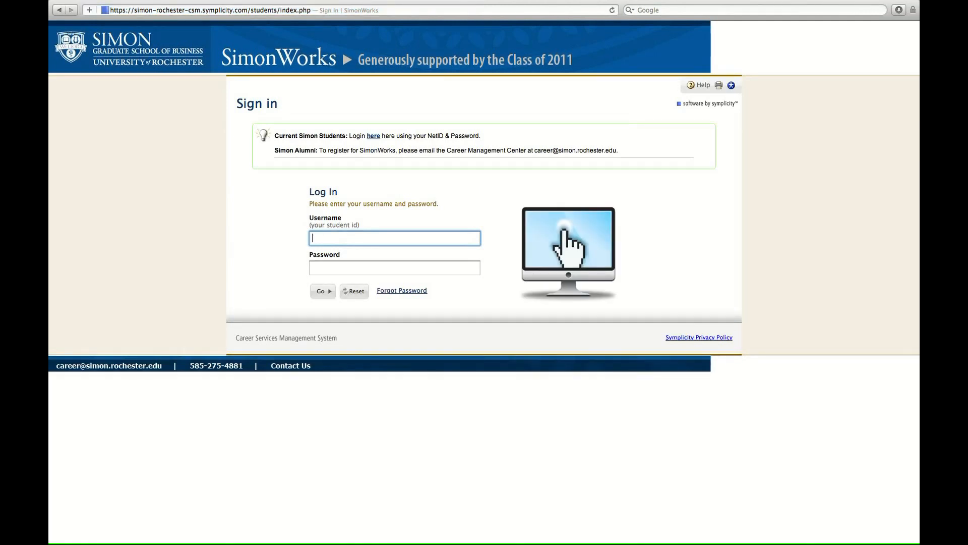
text(roberto.ro)
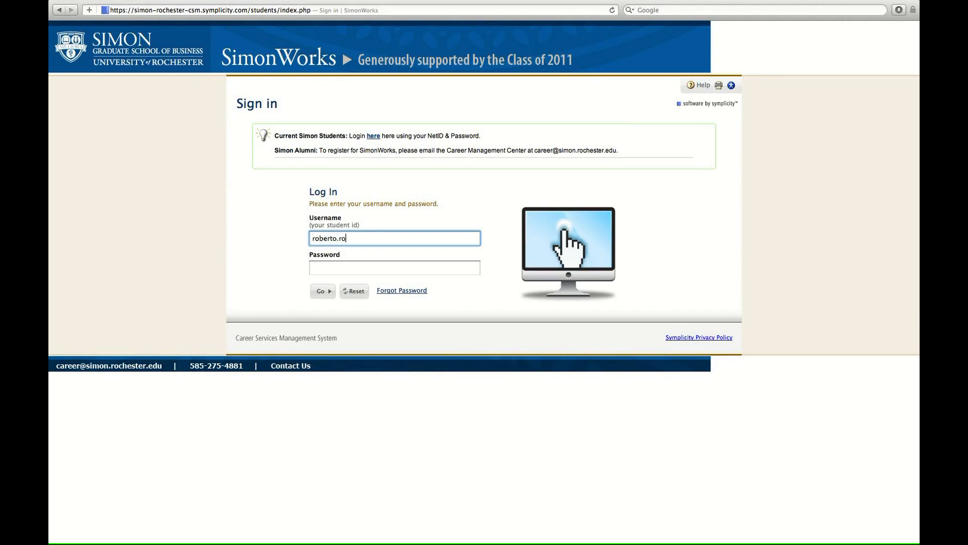
text(driguez)
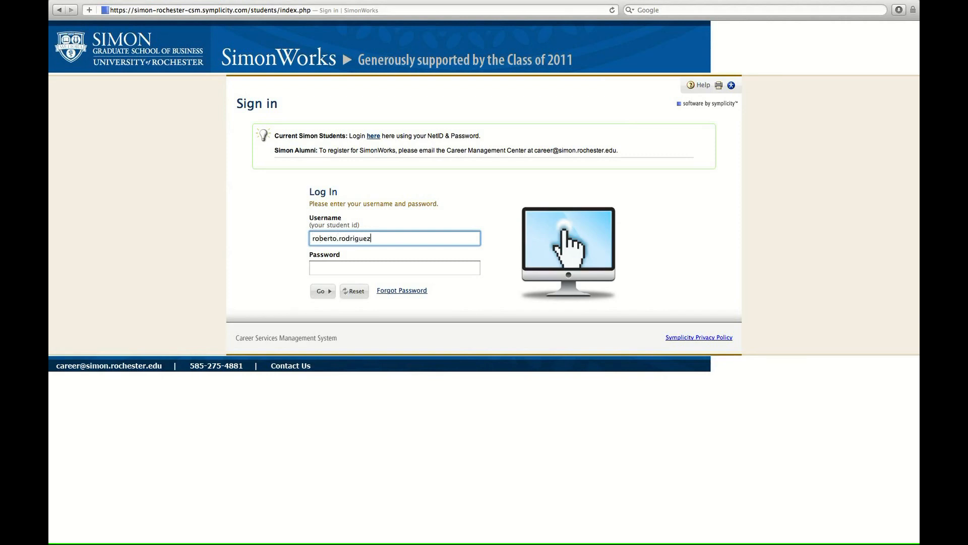
click(394, 267)
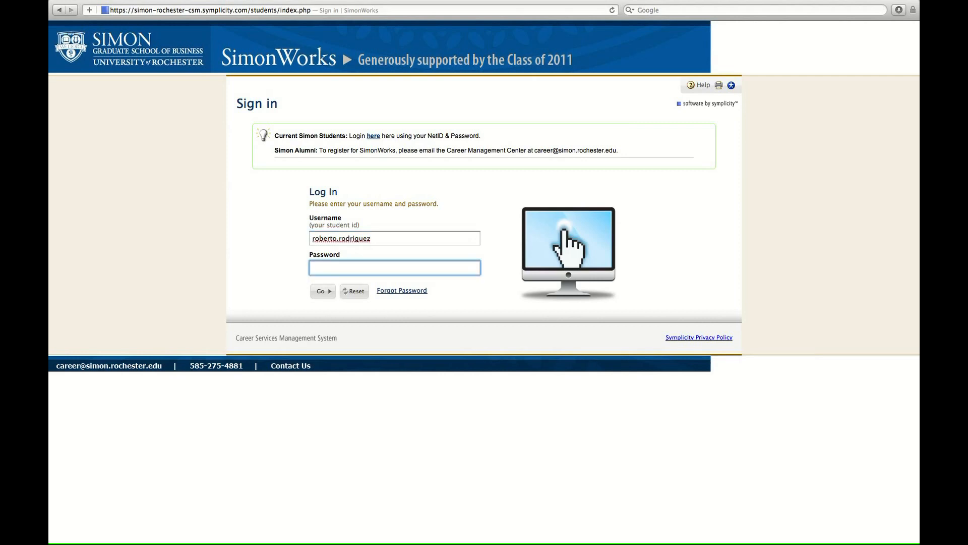
text(••••••)
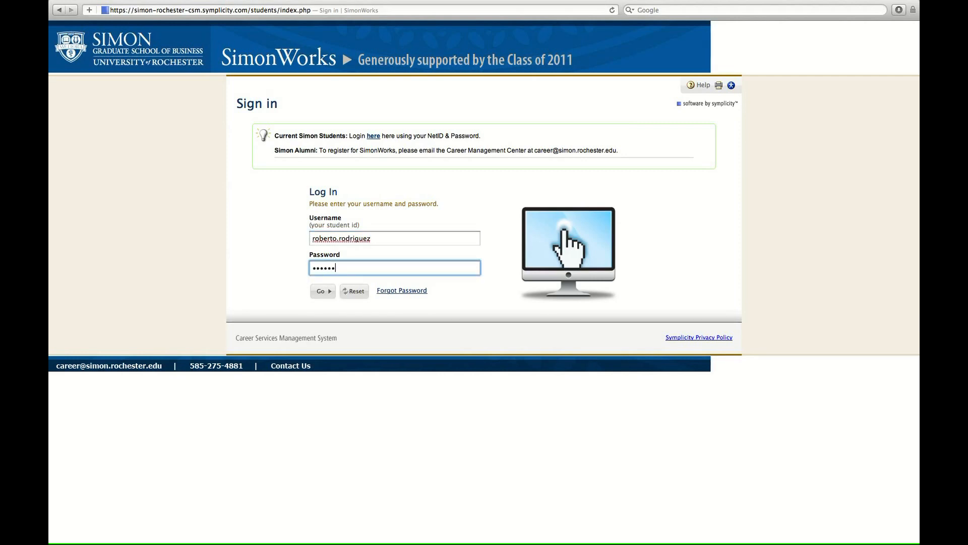
text(••)
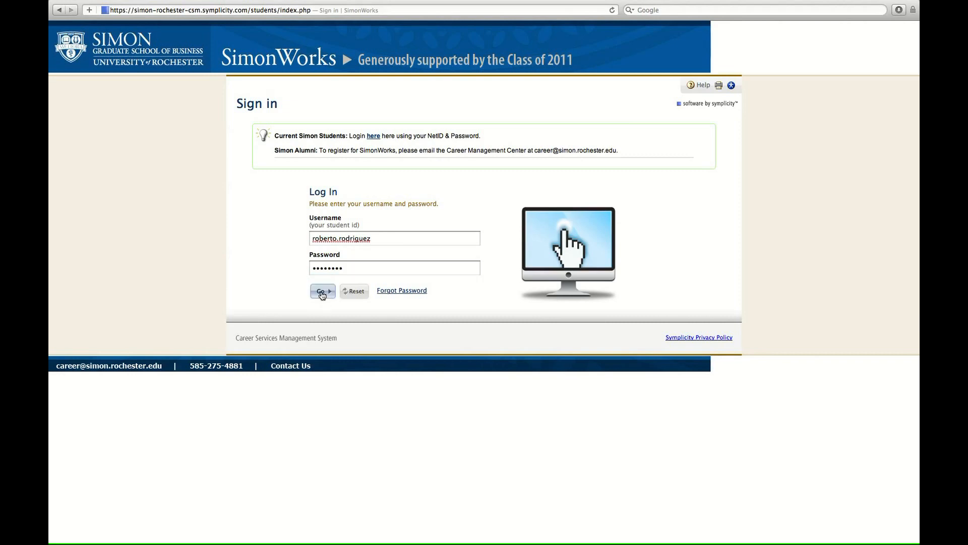
click(321, 291)
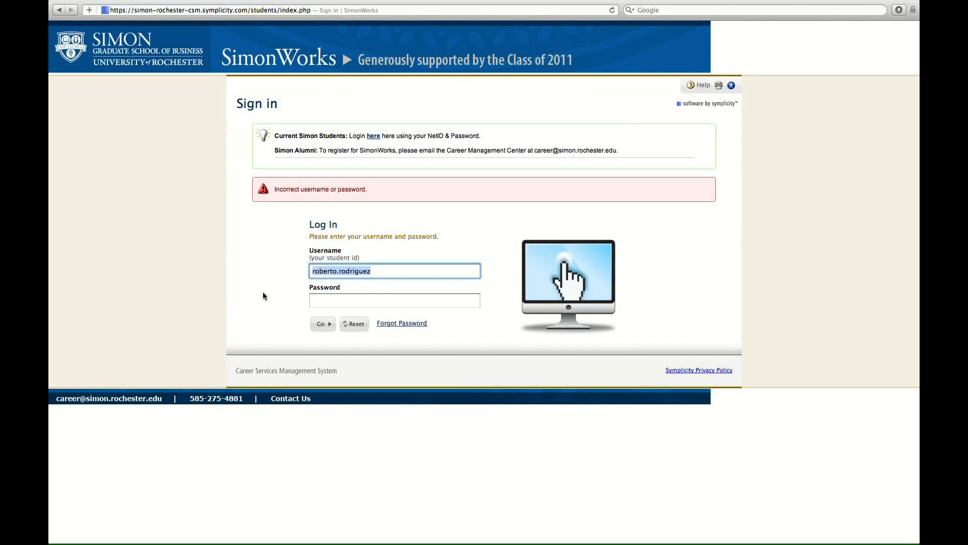
mouse_move(369, 148)
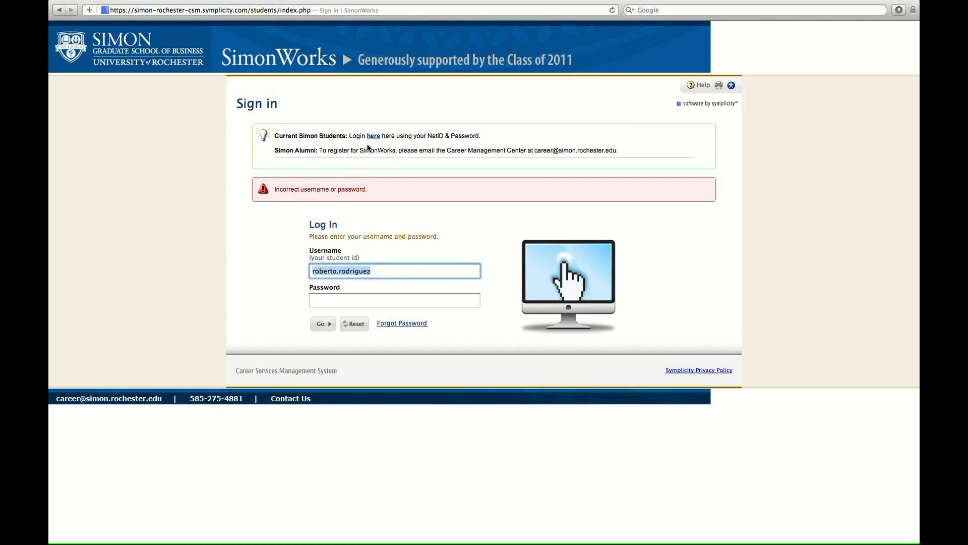
click(373, 136)
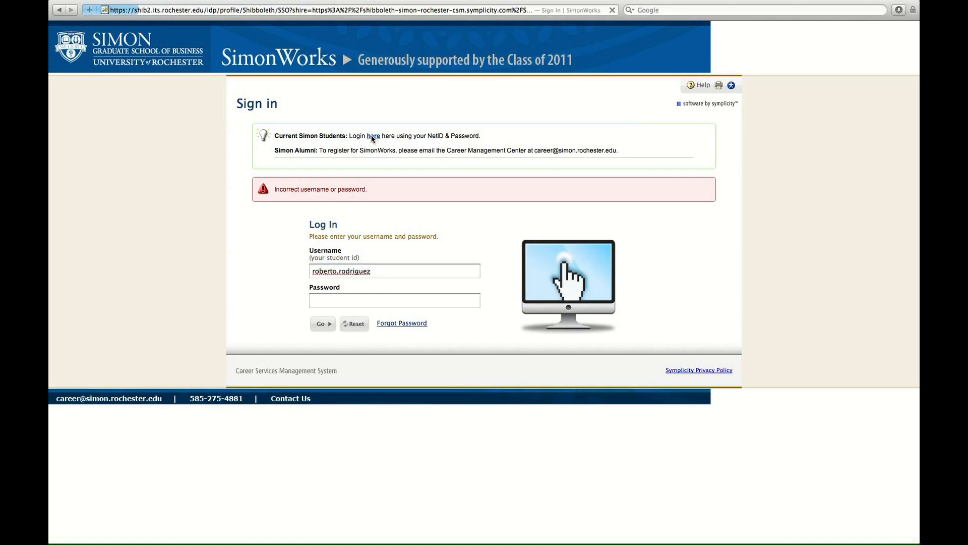
click(371, 135)
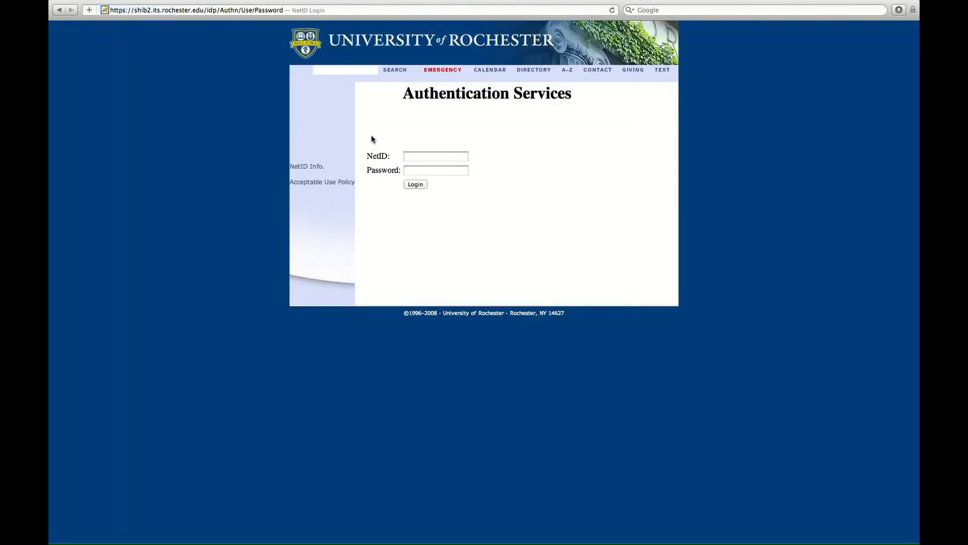
text(roberto.r)
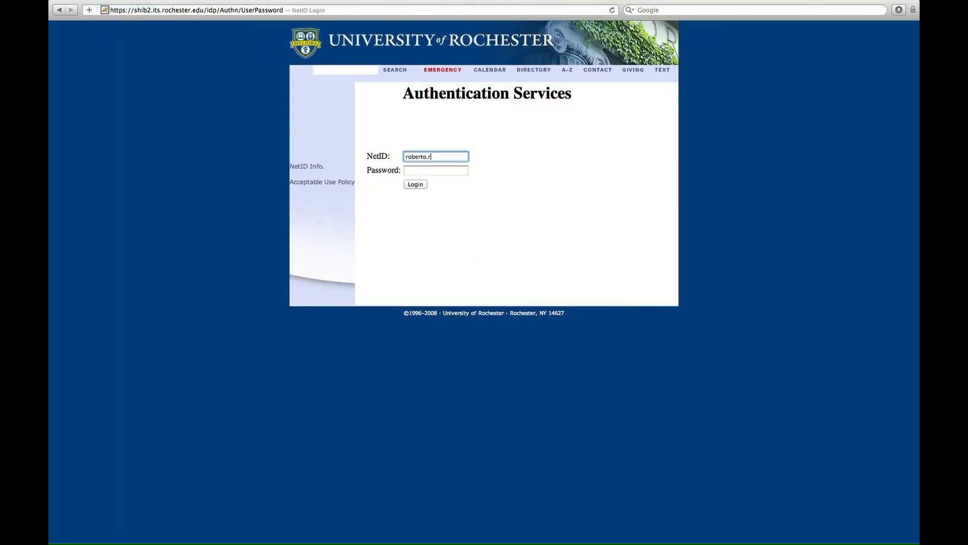
text(odriguez)
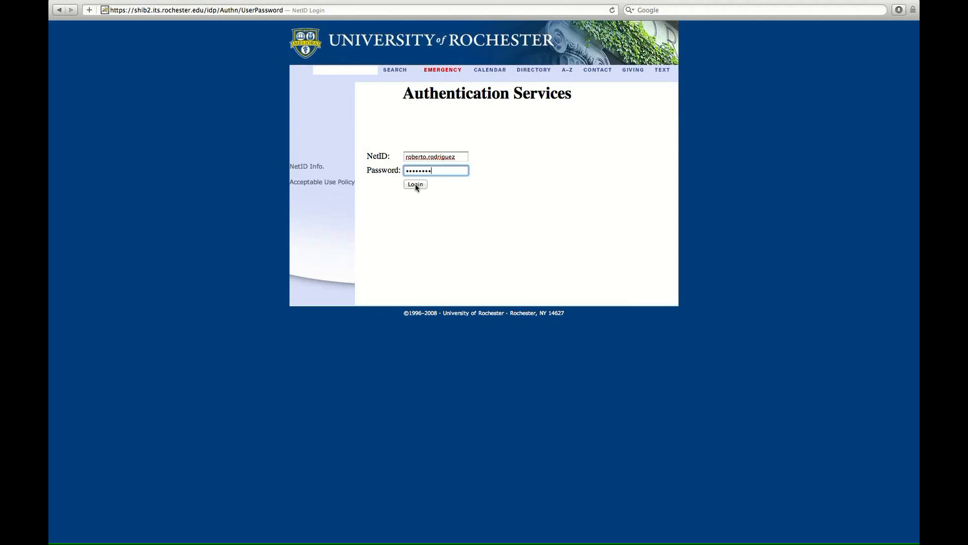
click(414, 184)
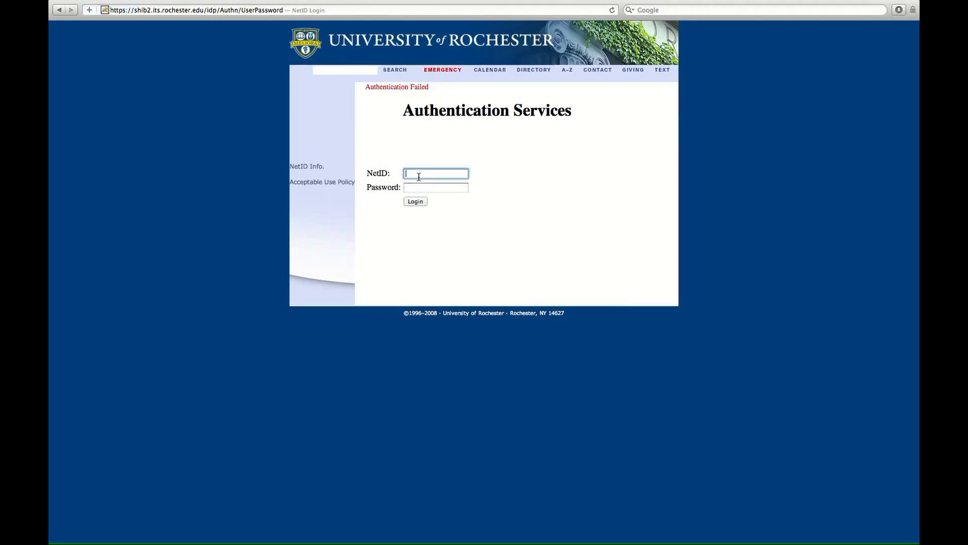
mouse_move(528, 173)
text(rrodr)
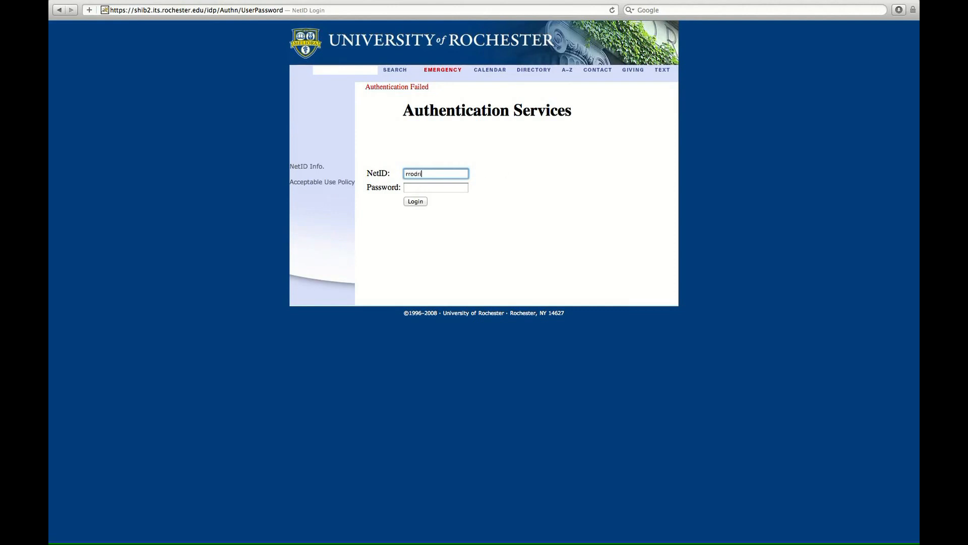
Step: Submit the corrected NetID and password, landing on the SimonWorks job postings
text(igu)
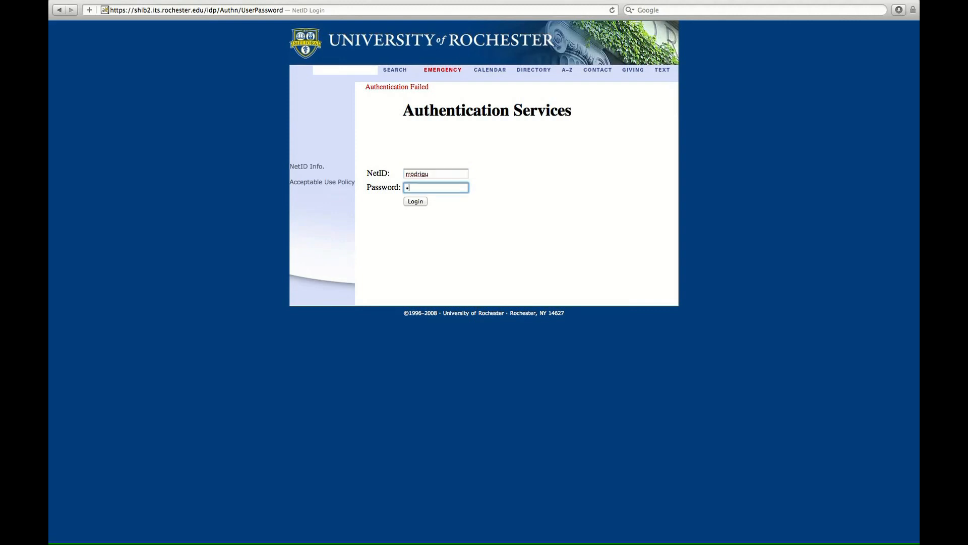
click(415, 201)
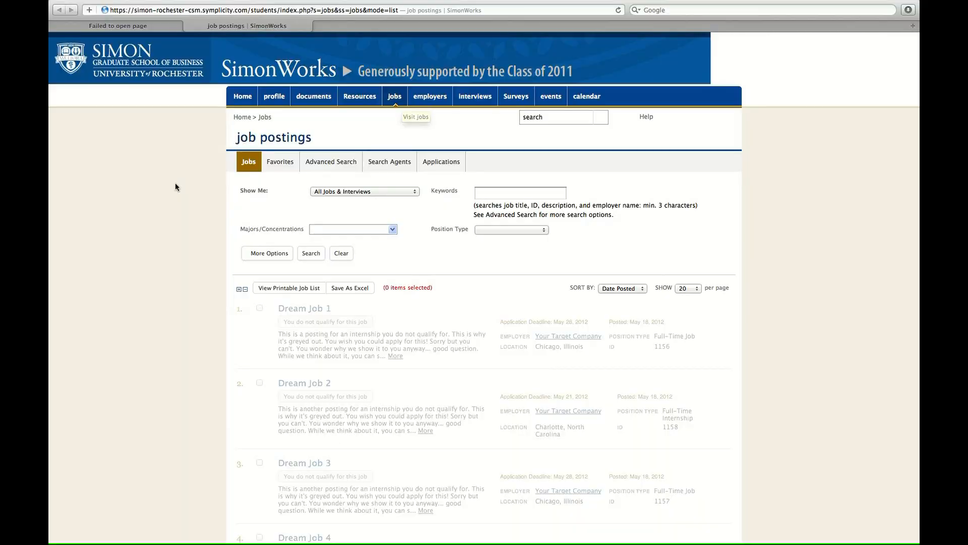
Step: Scroll the postings down to the greyed Dream Job and applicable Generic Internship
scroll(down, 3)
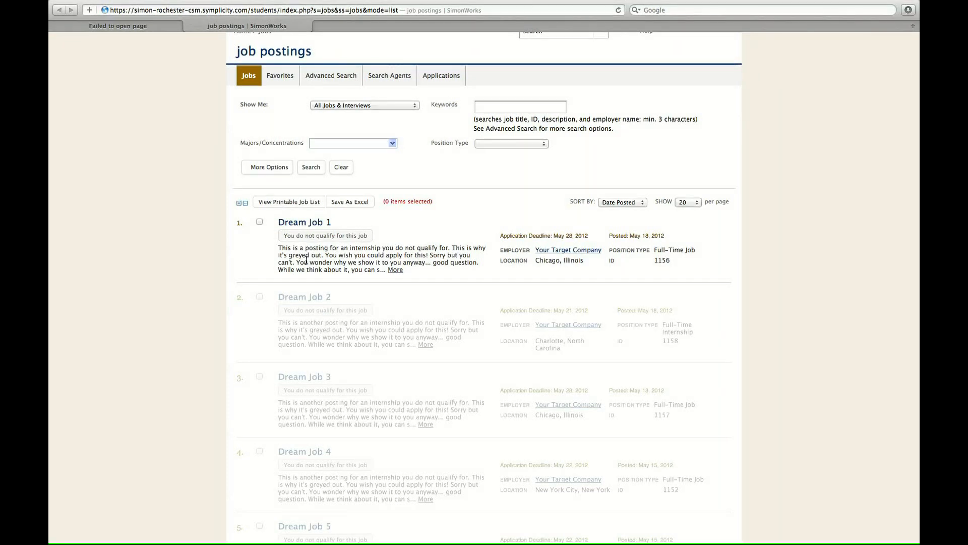
mouse_move(175, 339)
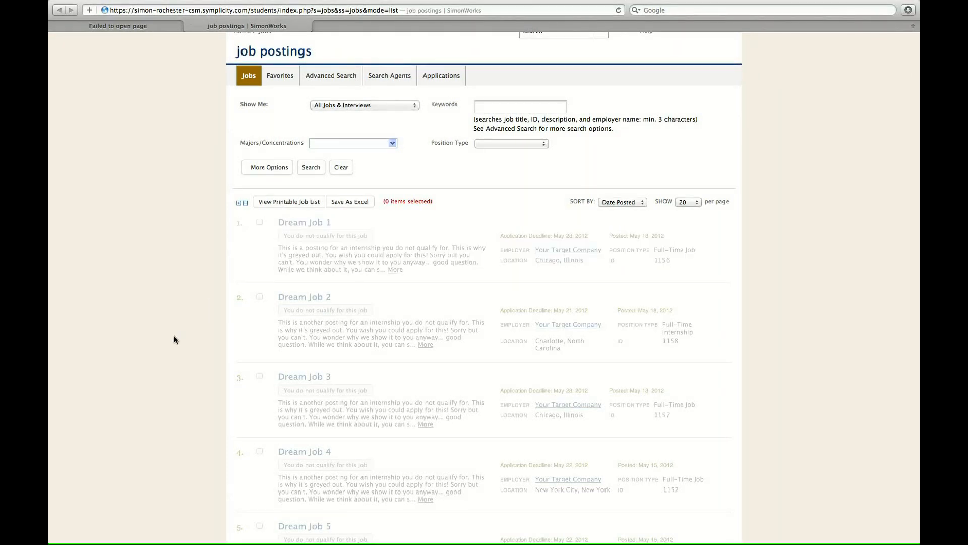
scroll(down, 3)
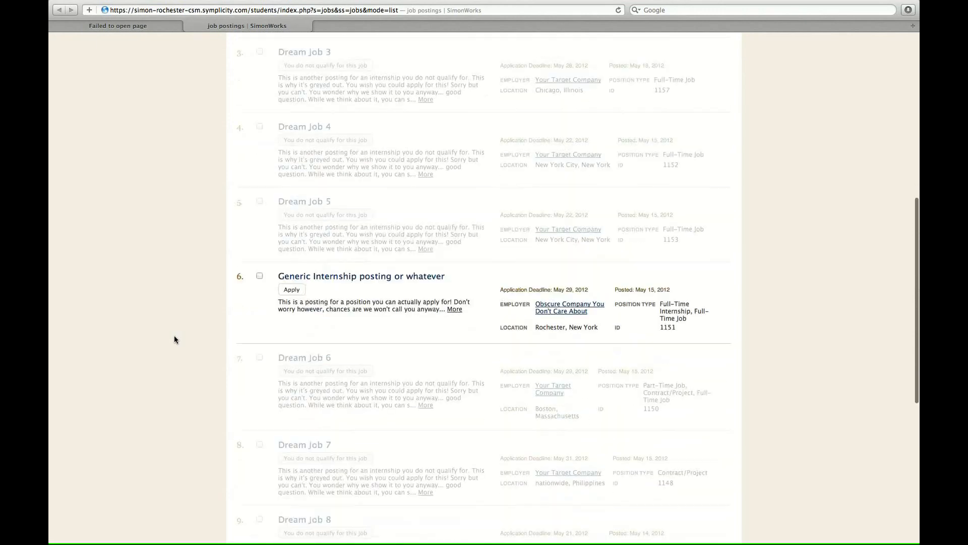
scroll(down, 3)
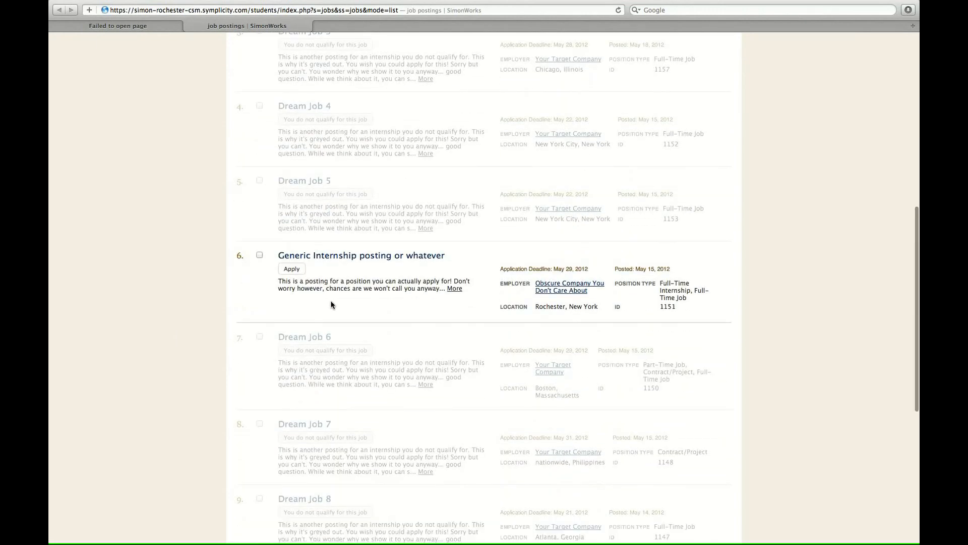